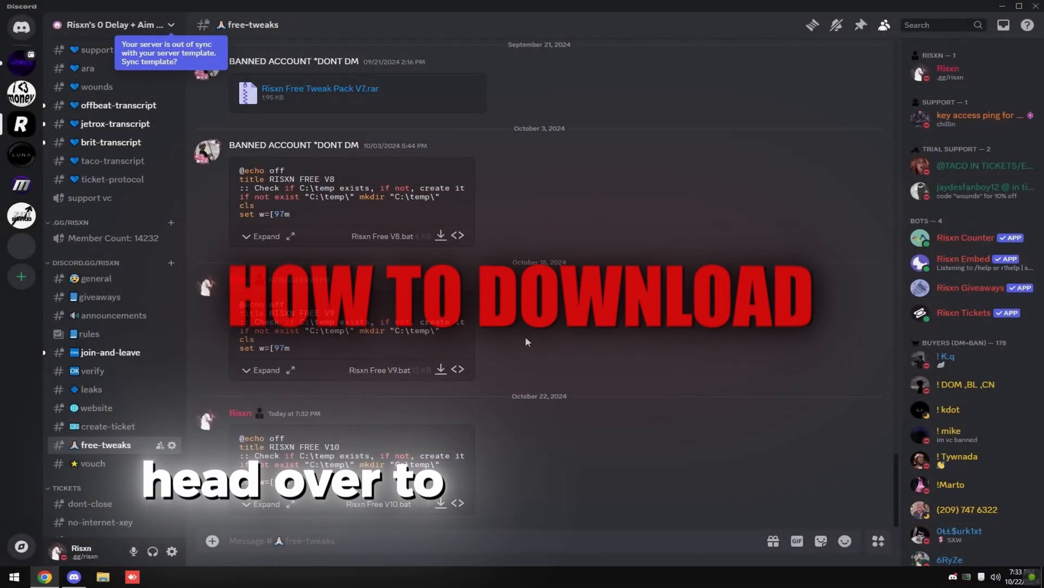
# Step: Get Risxn Free V10.bat from #free-tweaks and confirm VirusTotal shows zero detections
pyautogui.rightClick(383, 510)
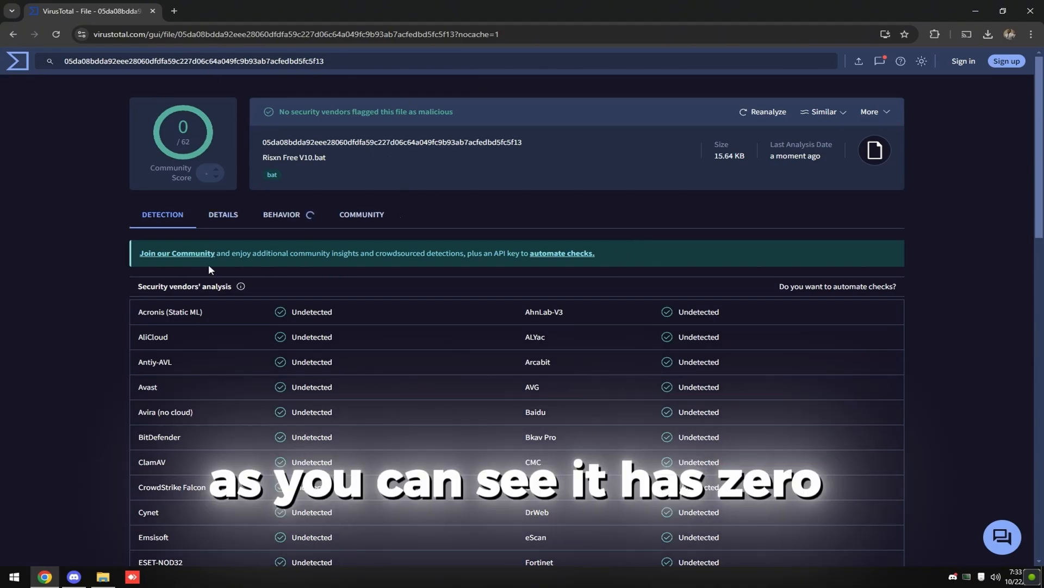
pyautogui.click(282, 214)
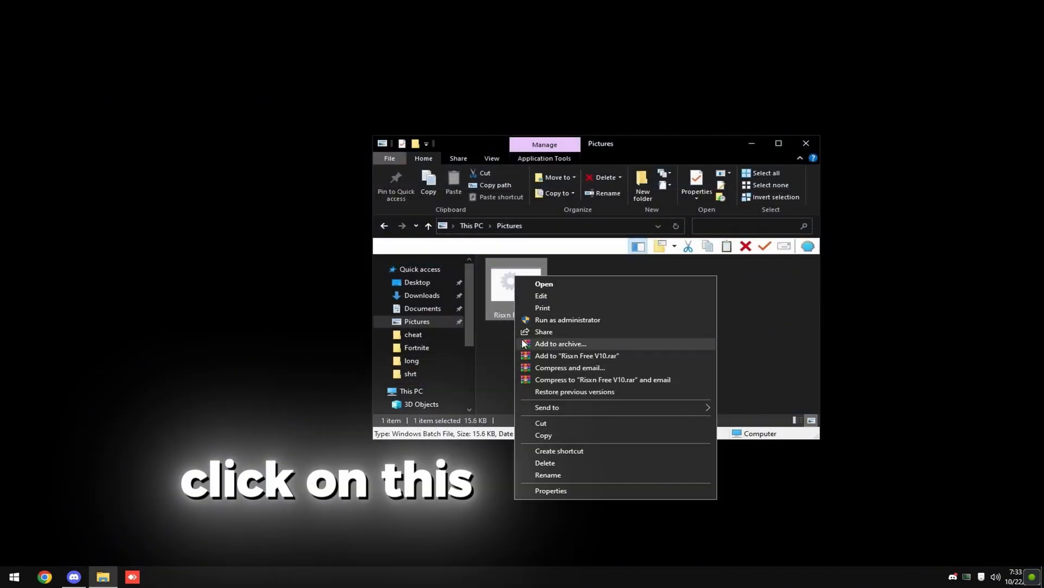
# Step: Run Risxn Free V10.bat as administrator and maximize its console window
pyautogui.click(568, 319)
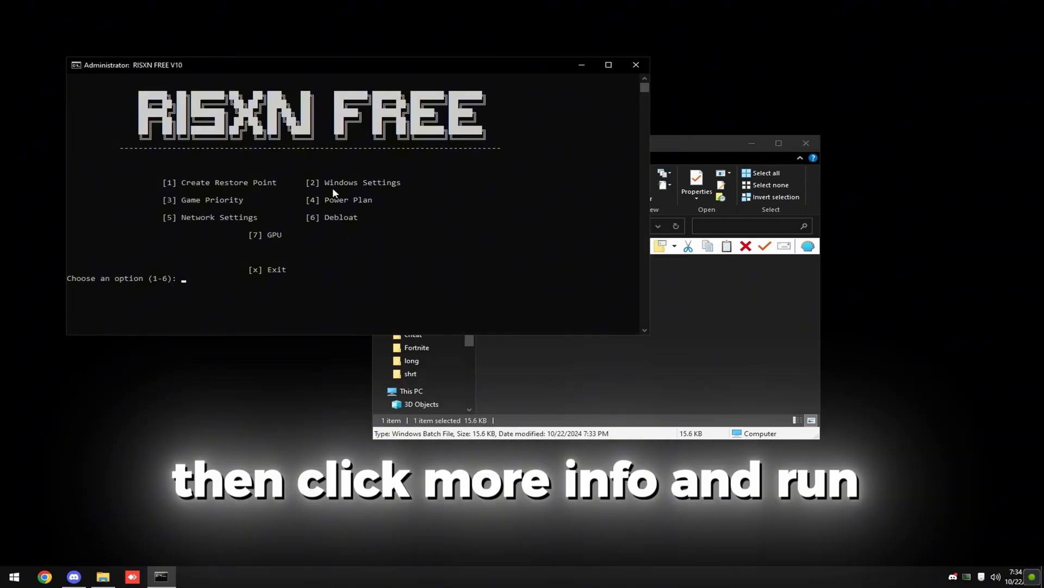
pyautogui.click(607, 65)
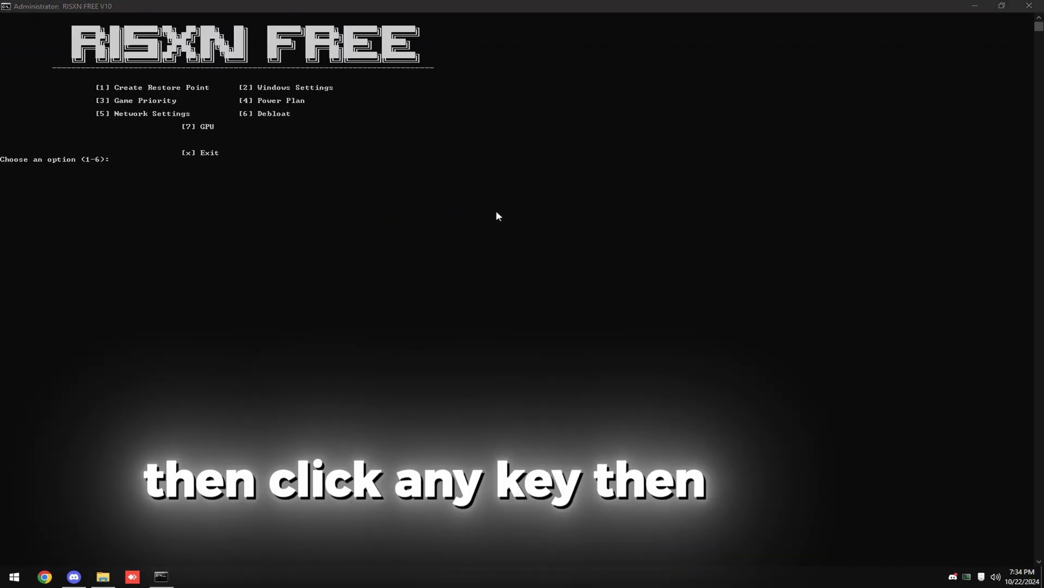
# Step: Apply every Windows Settings tweak through option 2, then return to the main menu
pyautogui.write('2')
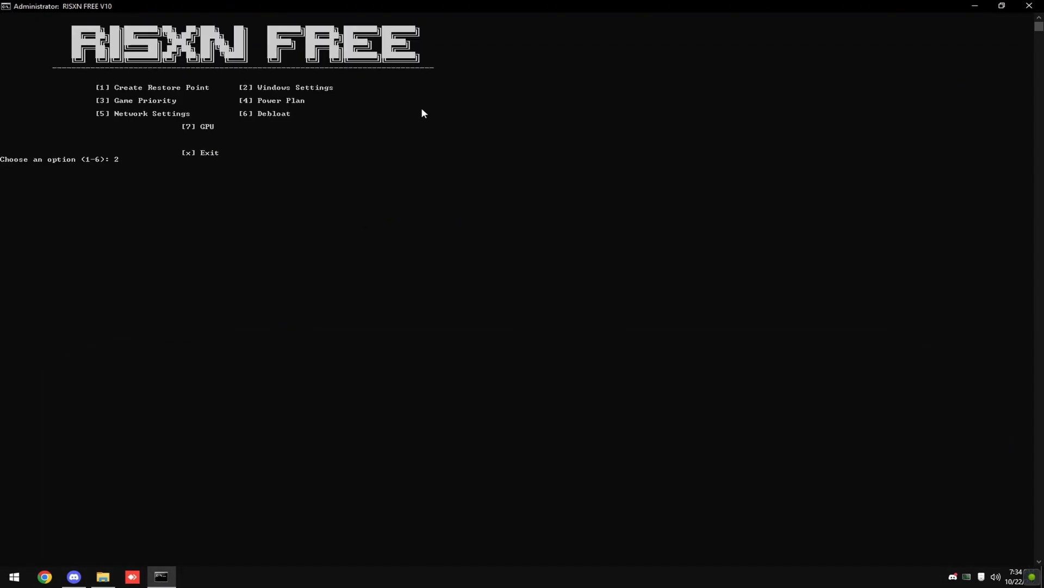
pyautogui.press('enter')
pyautogui.write('A')
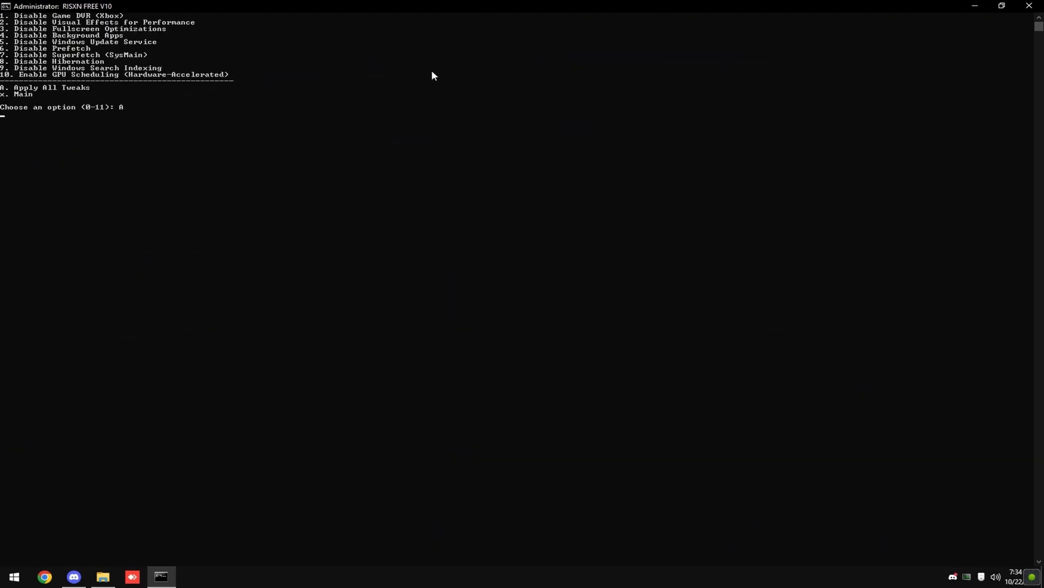
pyautogui.write('x')
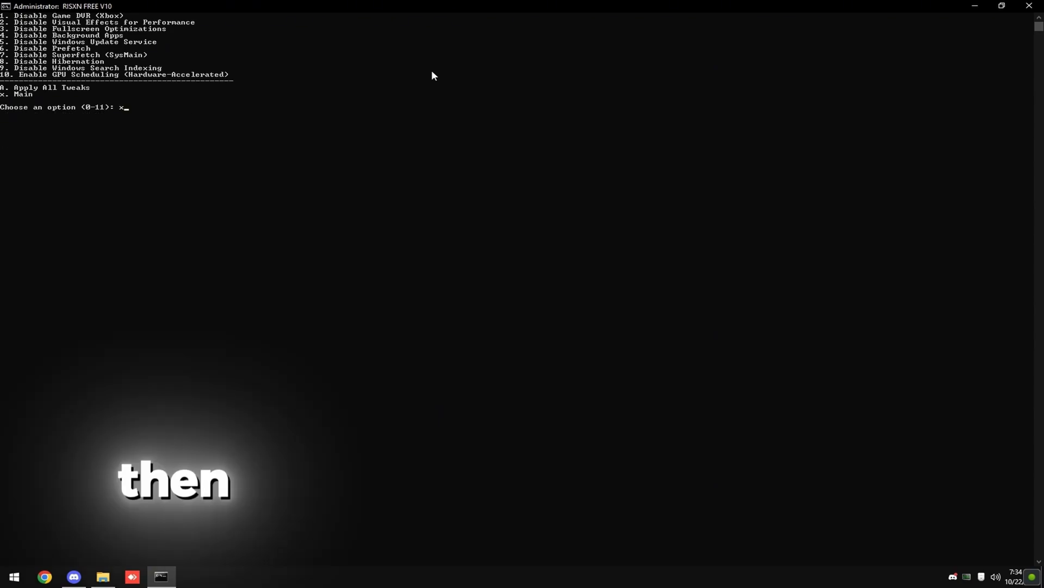
pyautogui.press('enter')
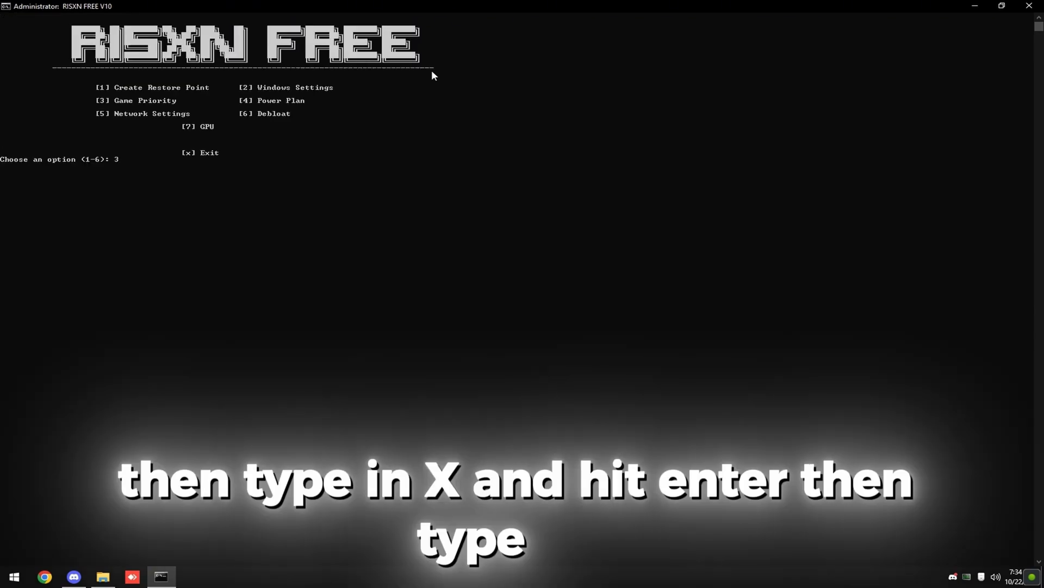
# Step: Open Game Priority with option 3 and prioritize Fortnite with option 1
pyautogui.press('enter')
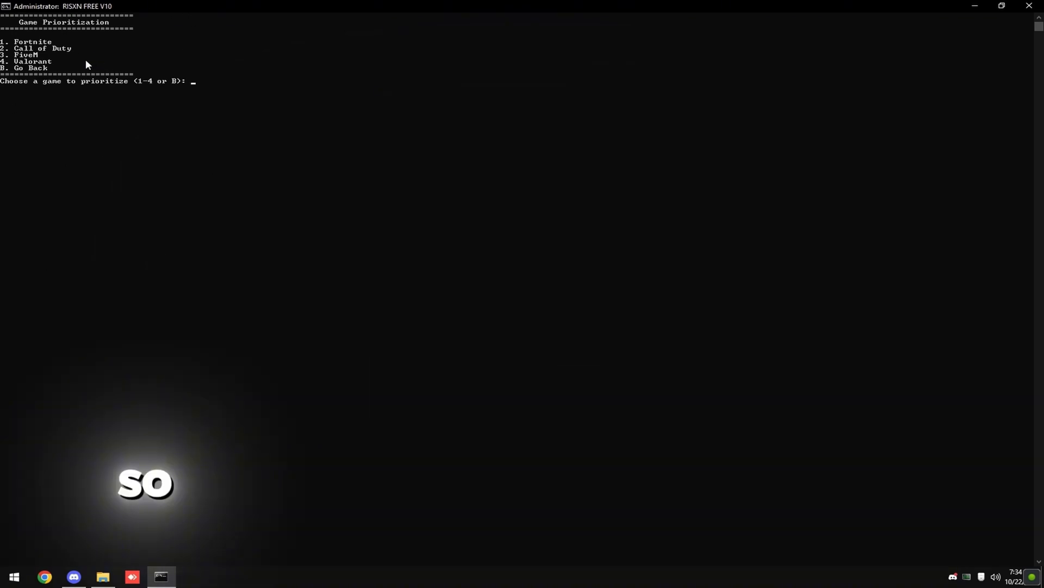
pyautogui.moveTo(408, 68)
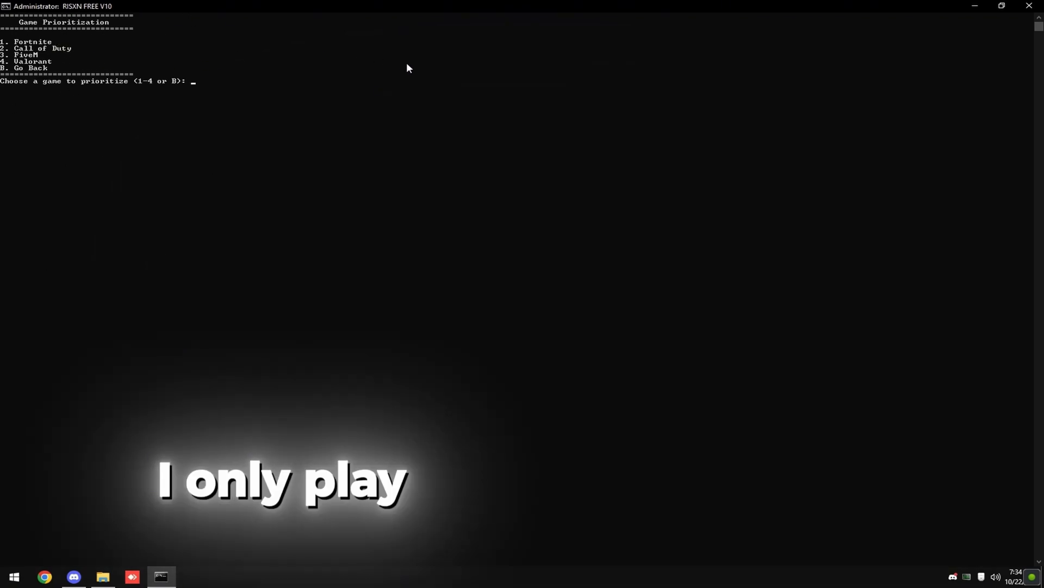
pyautogui.write('1')
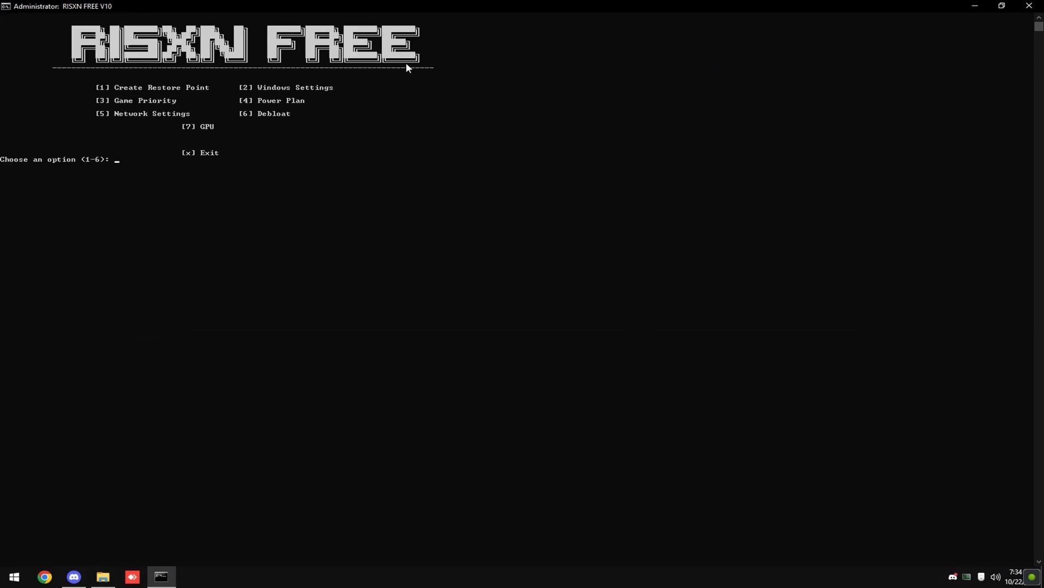
# Step: Run the Power Plan tweaks, enabling the Ultimate Performance plan, then return to the menu
pyautogui.write('4')
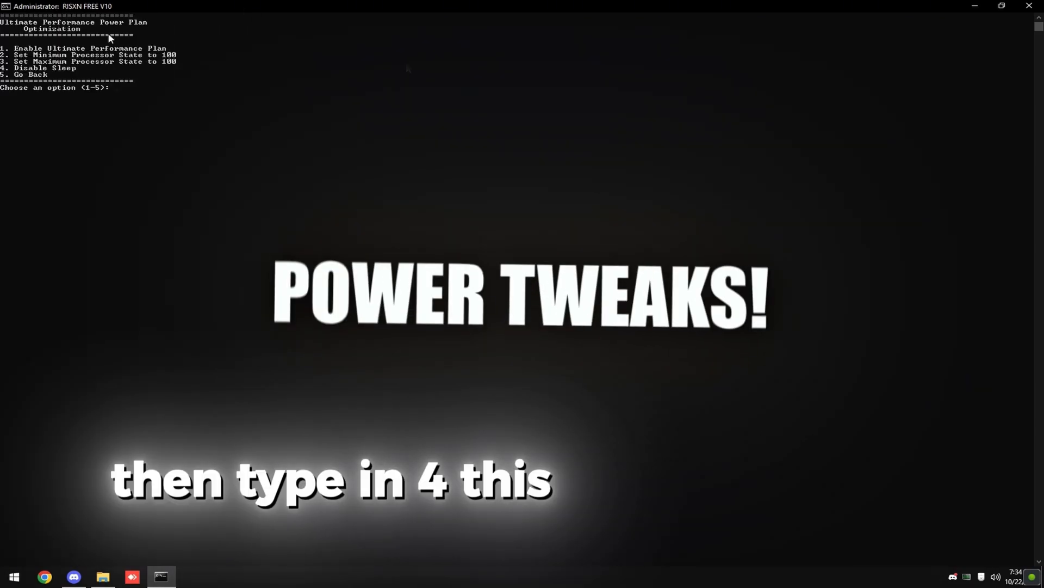
pyautogui.write('1')
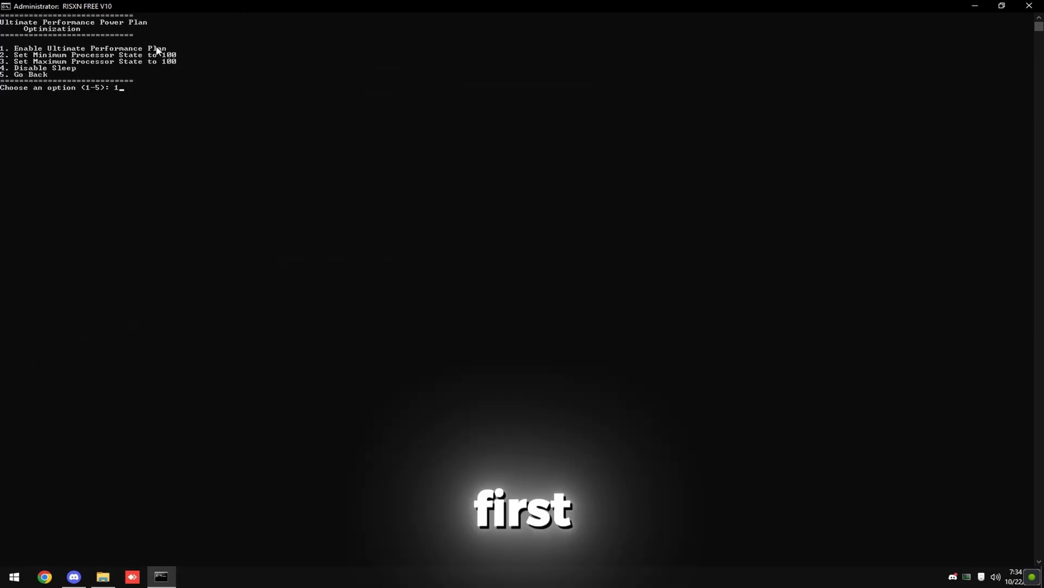
pyautogui.write('1')
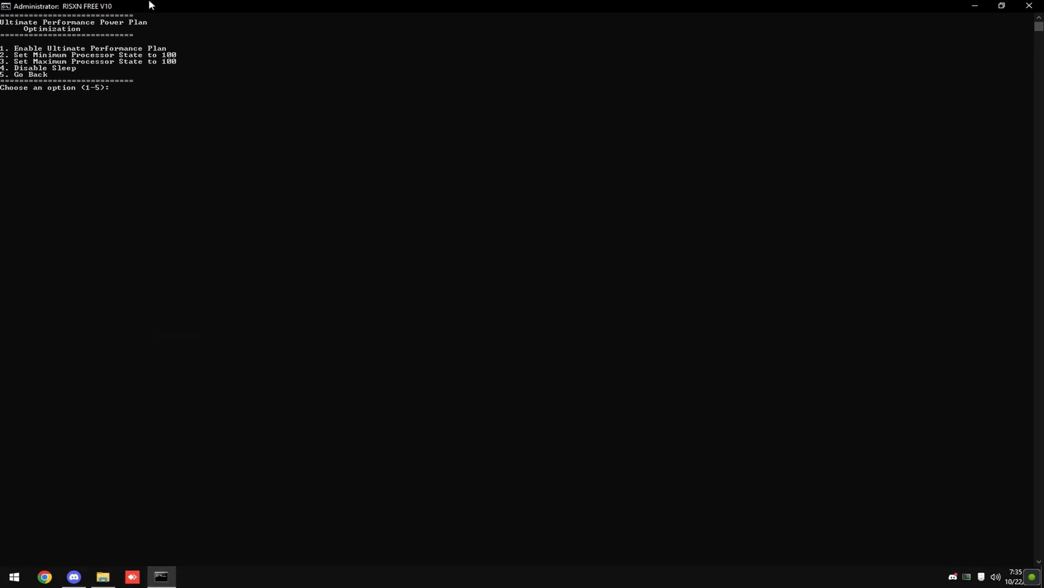
pyautogui.write('4')
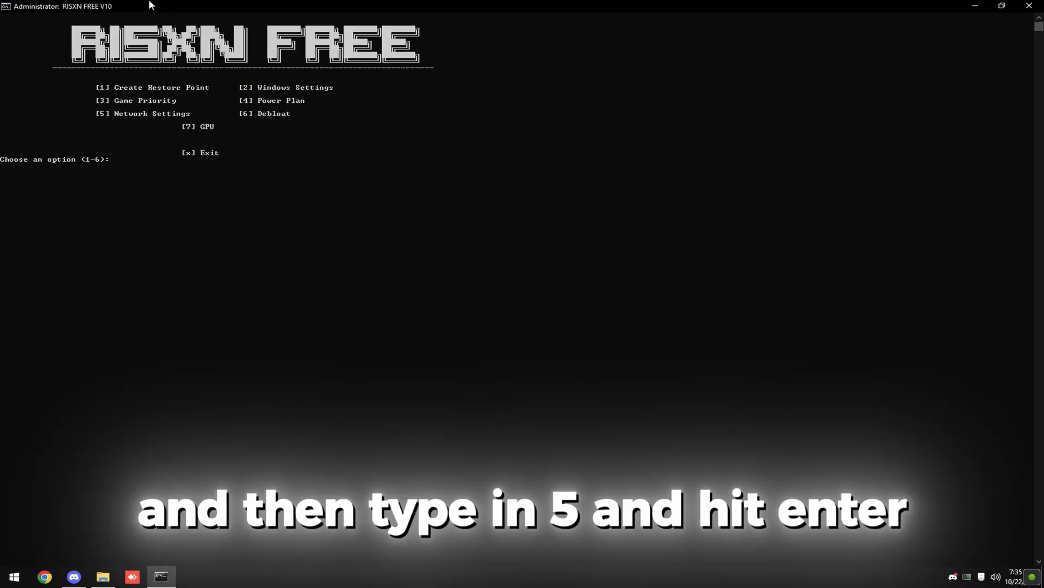
# Step: Run the Network Settings tweaks (option 5), then the Debloat app removal (option 6)
pyautogui.write('5')
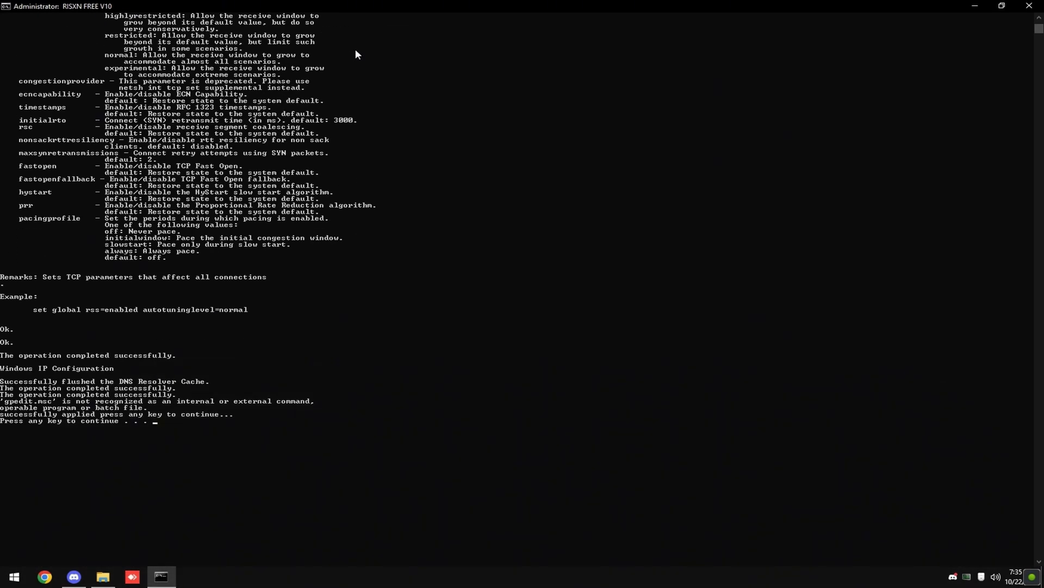
pyautogui.press('enter')
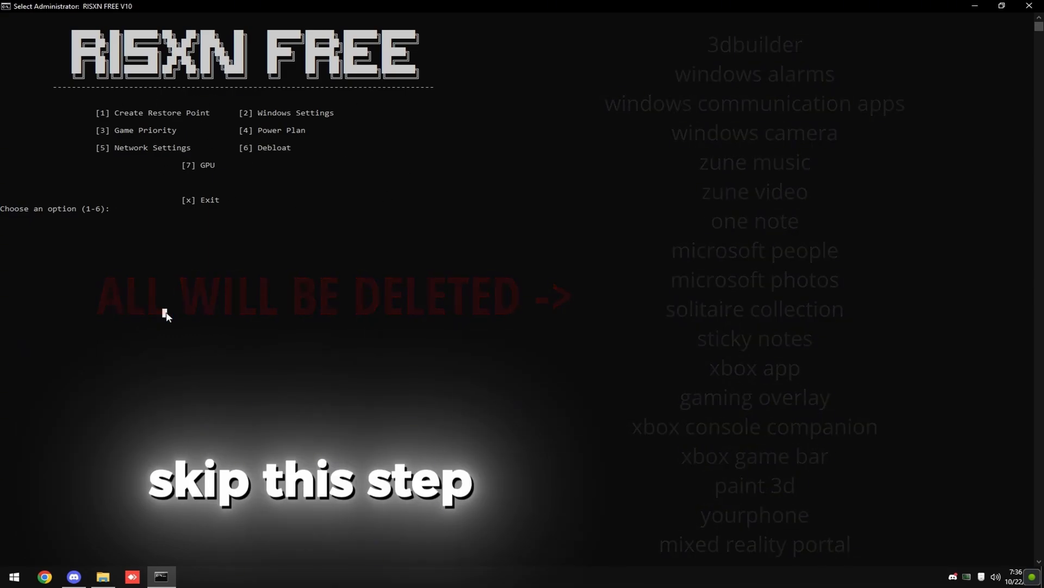
pyautogui.write('6')
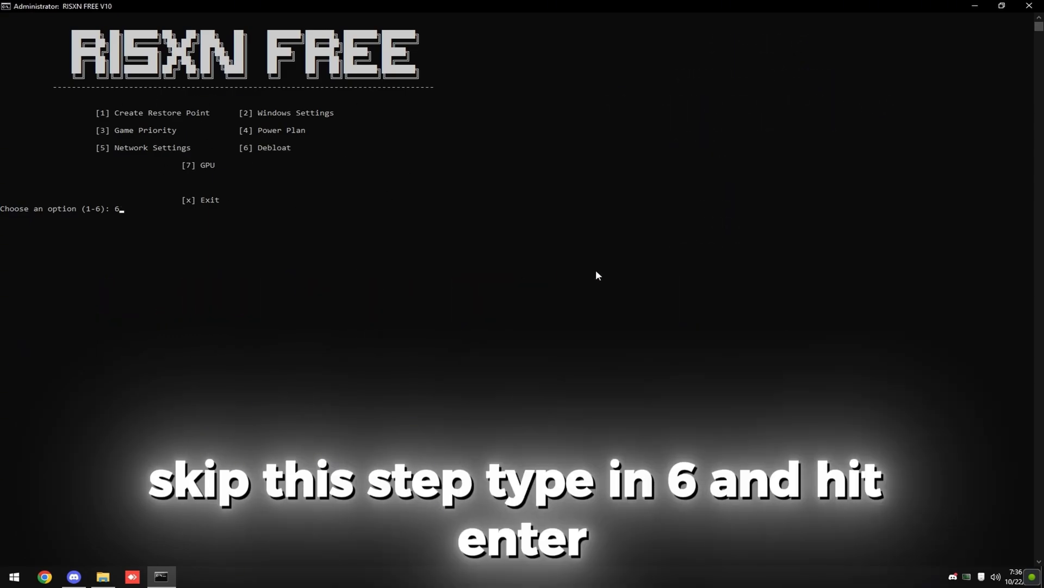
pyautogui.press('enter')
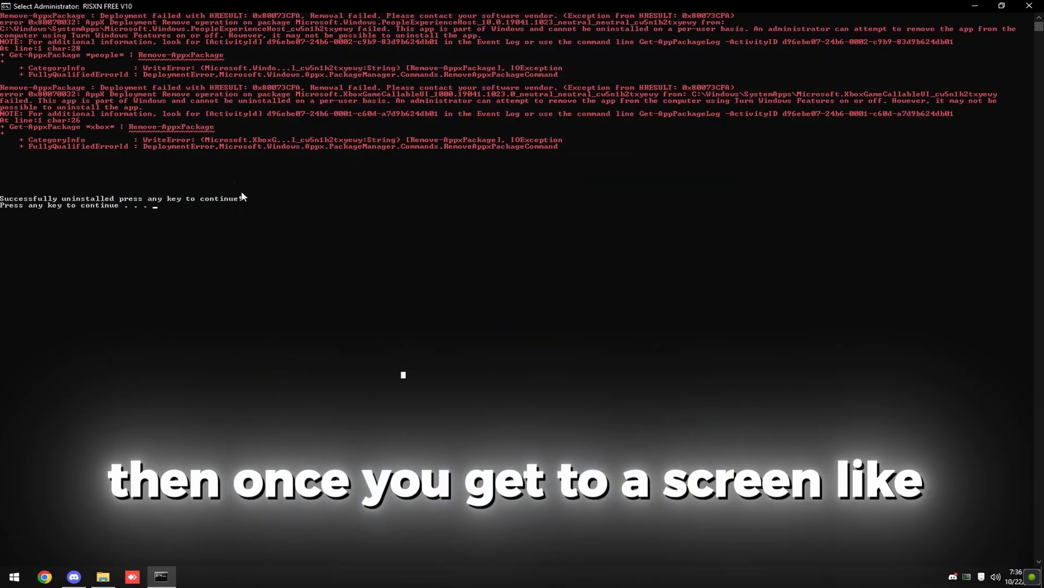
pyautogui.press('enter')
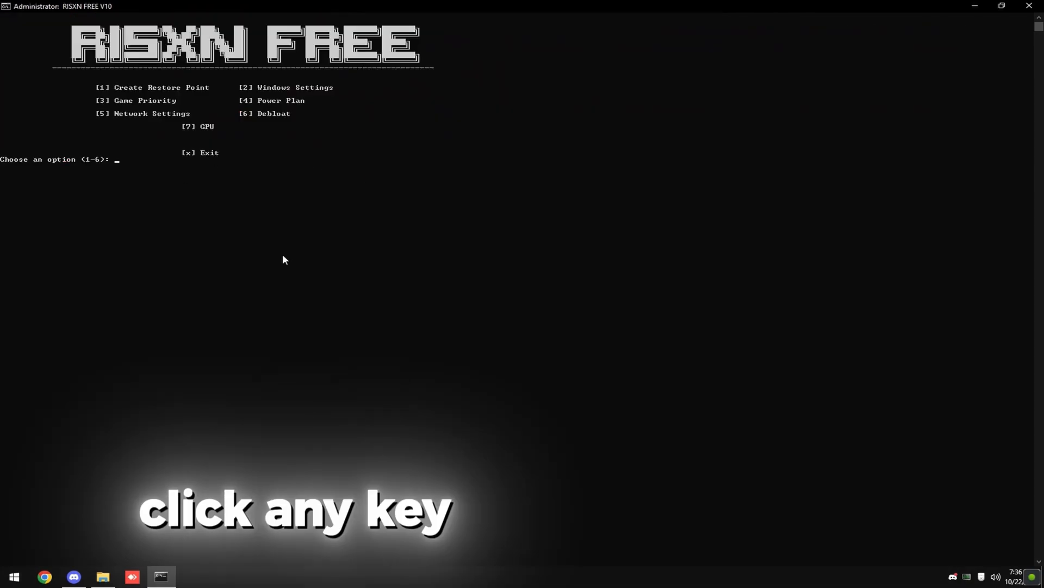
# Step: Open the GPU menu with option 7 and check the GPU vendor in Task Manager
pyautogui.write('7')
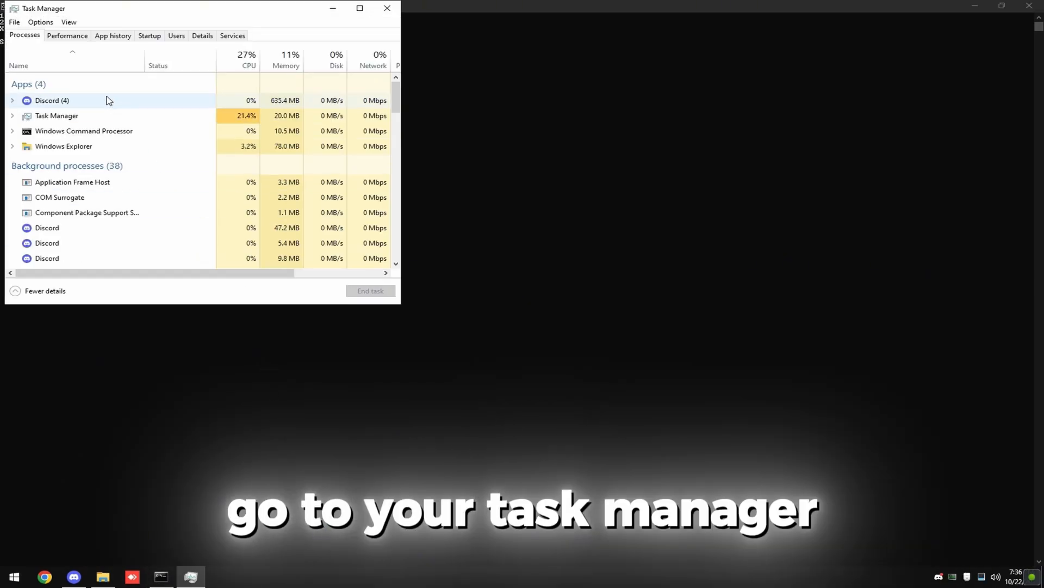
pyautogui.click(66, 36)
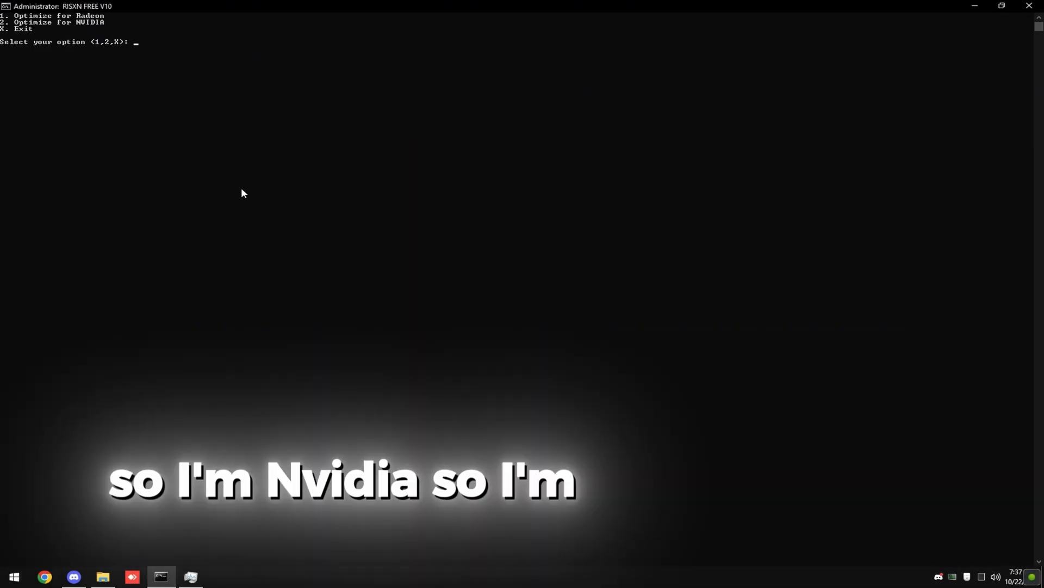
# Step: Choose Optimize for NVIDIA (option 2) and pick option 6, Apply All NVIDIA Tweaks
pyautogui.write('2')
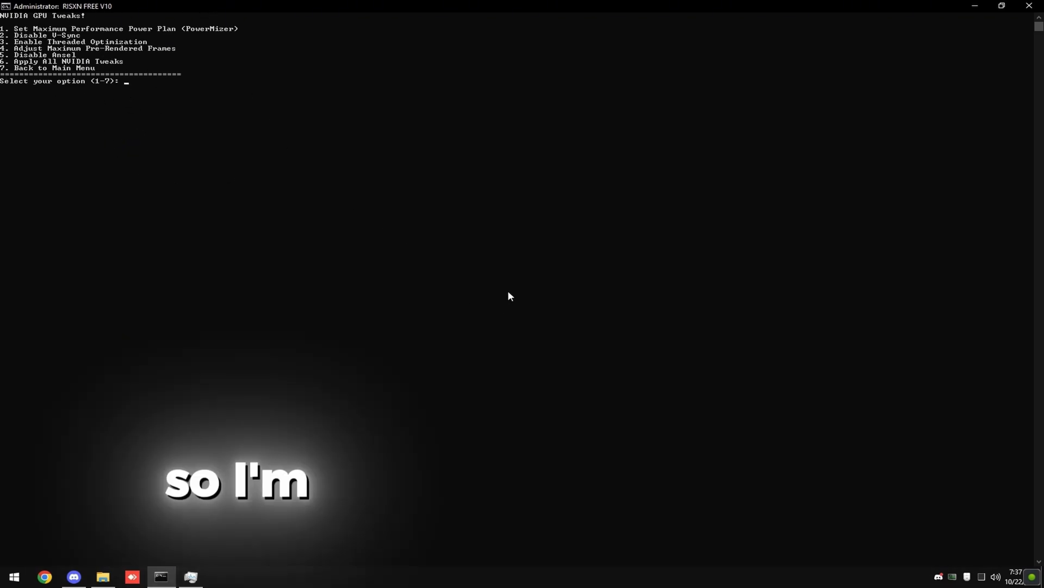
pyautogui.write('6')
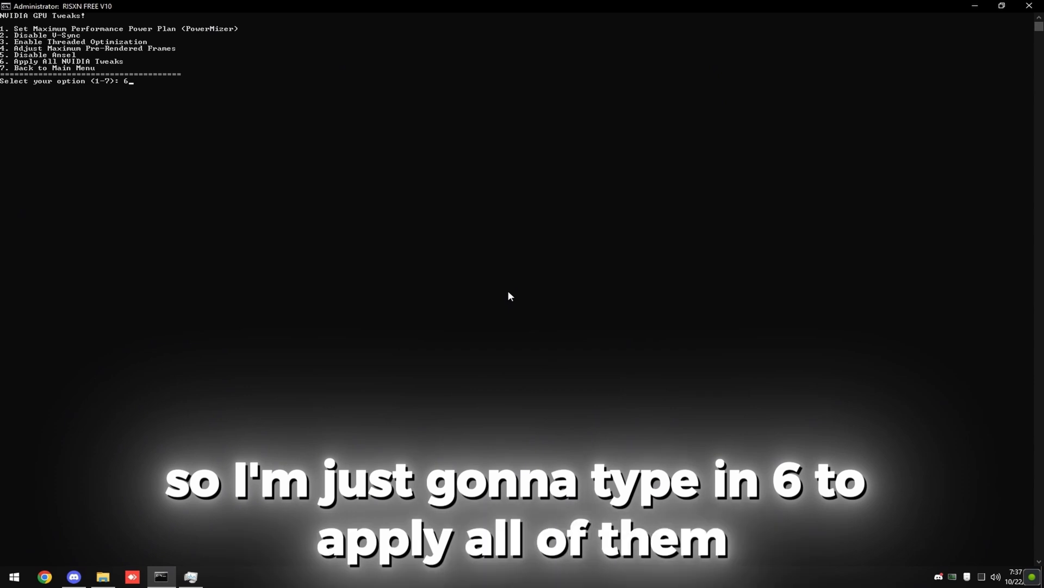